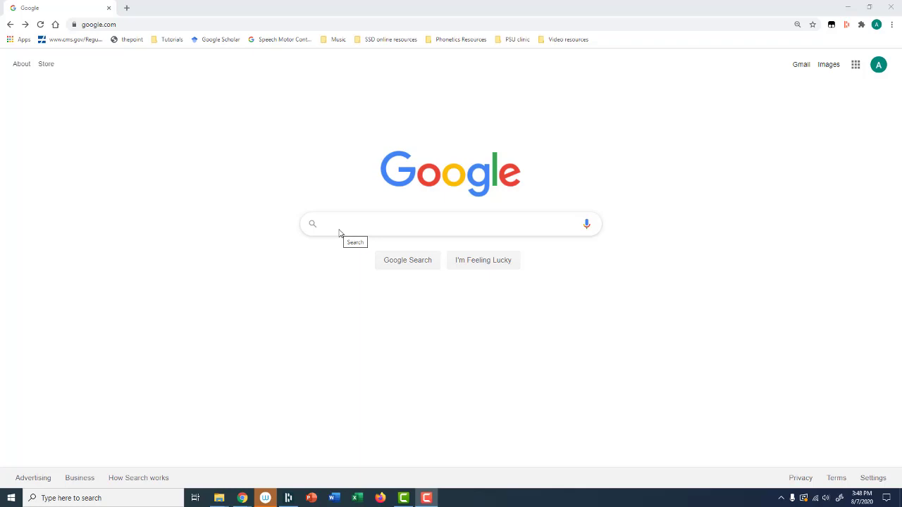
Search Google for 'keyman ipa'
click(451, 223)
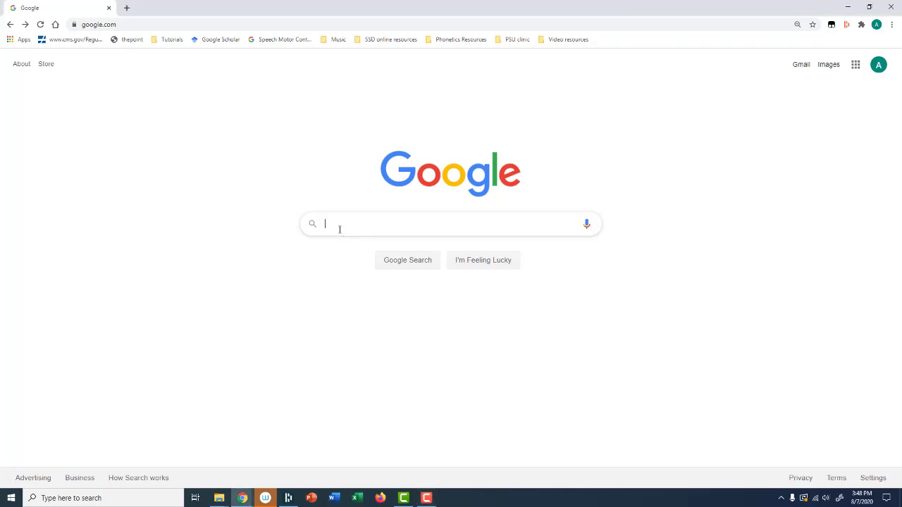
text(keyman ipa)
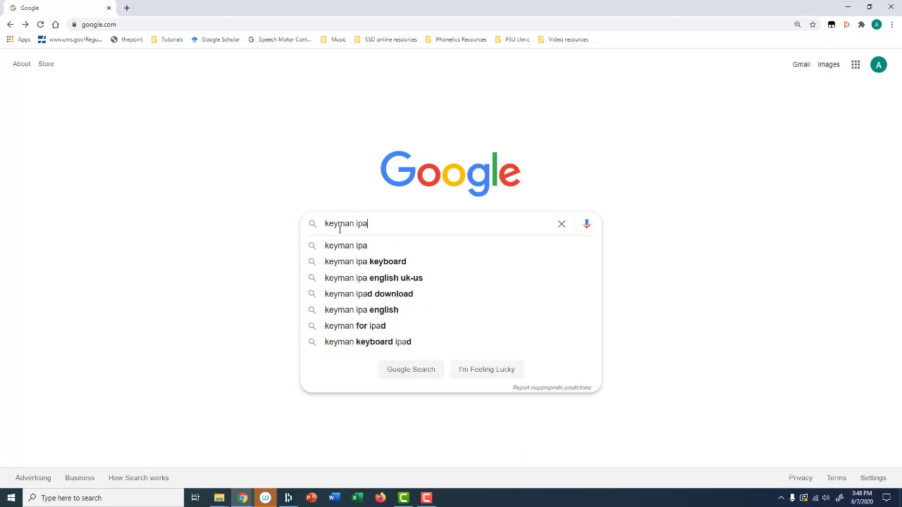
key(Return)
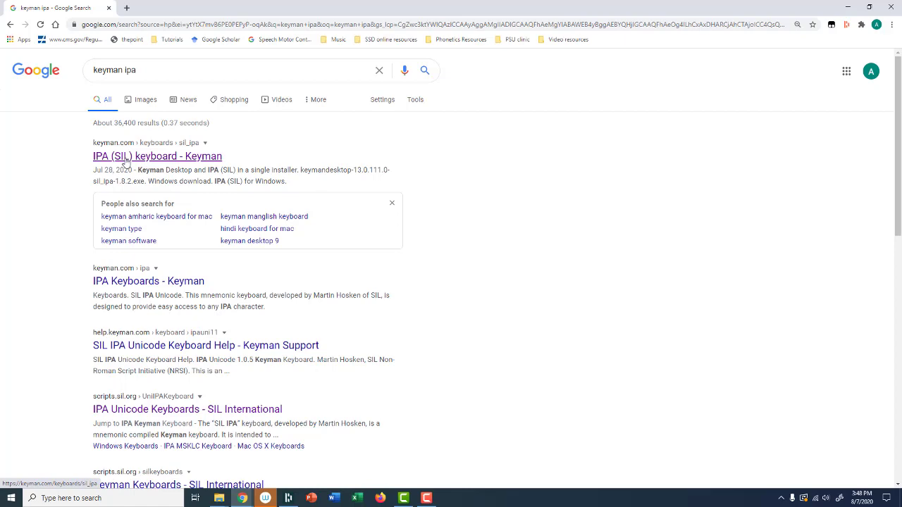
Open the 'IPA (SIL) keyboard - Keyman' search result to see its Windows downloads
click(157, 156)
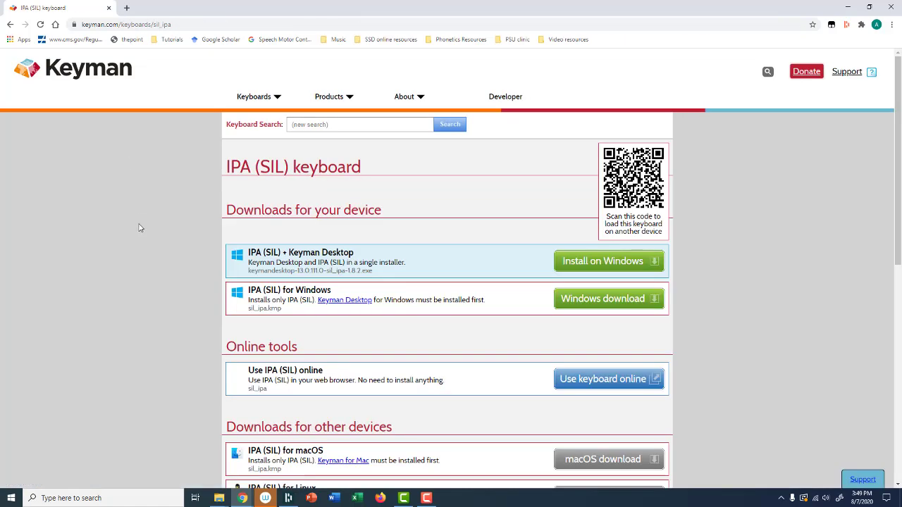
mouse_move(179, 252)
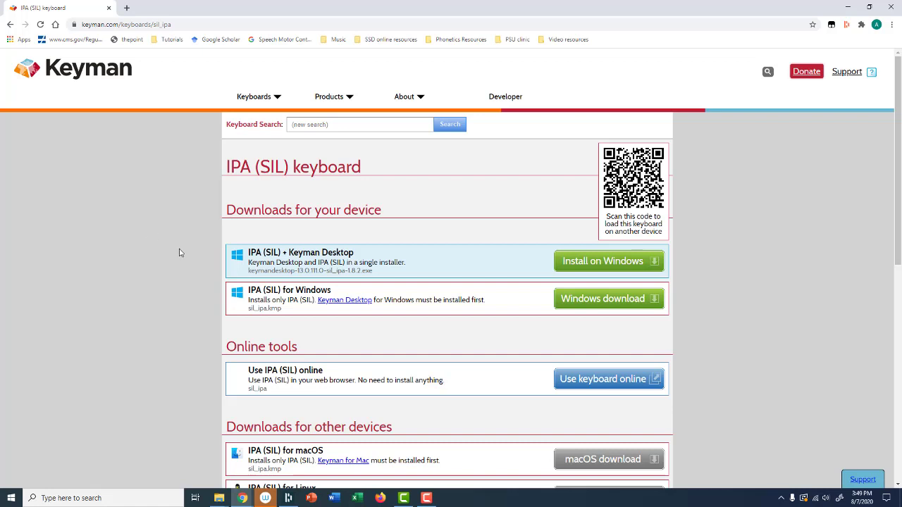
mouse_move(196, 259)
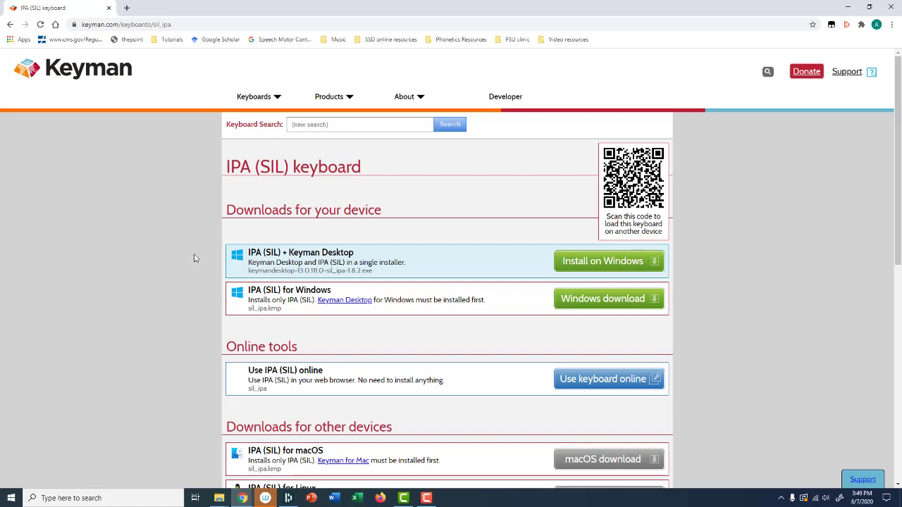
mouse_move(471, 306)
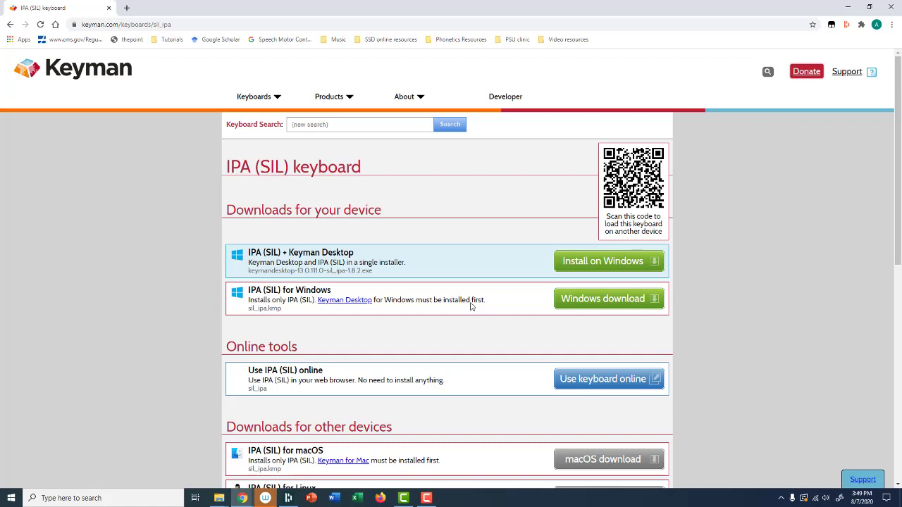
mouse_move(335, 269)
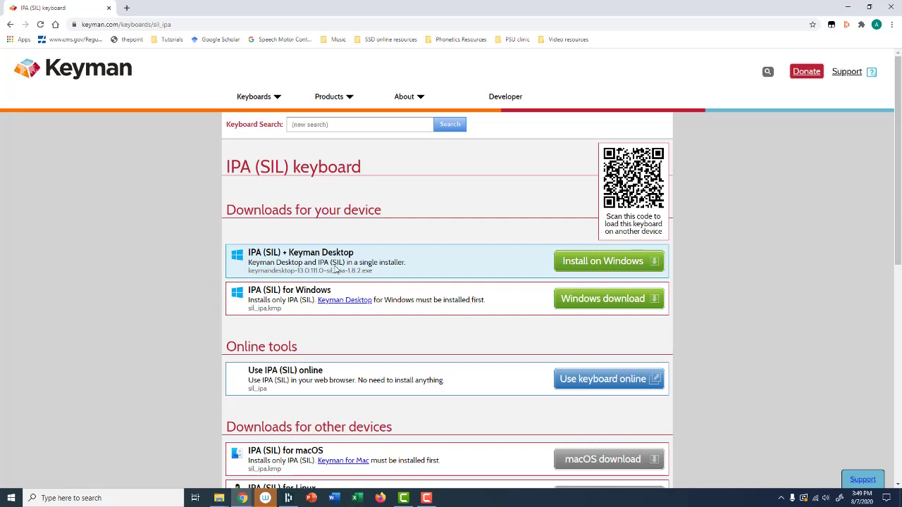
mouse_move(405, 284)
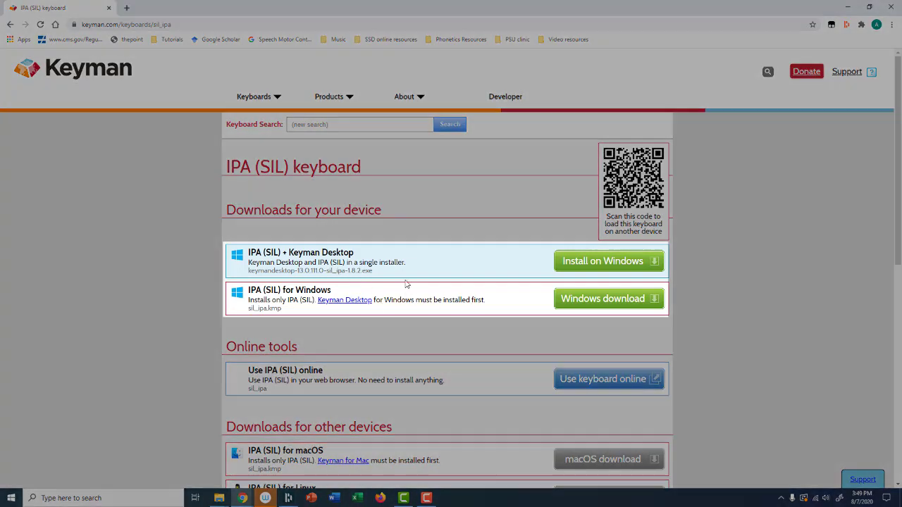
mouse_move(485, 298)
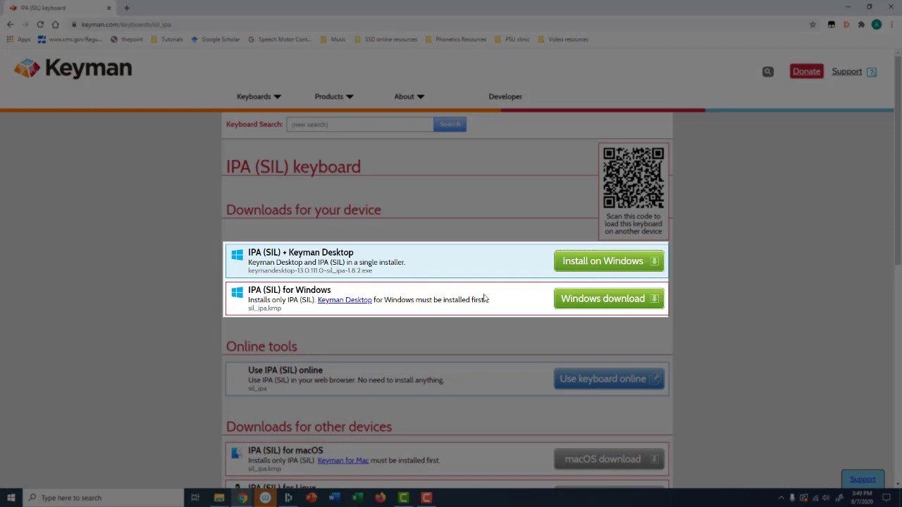
mouse_move(385, 311)
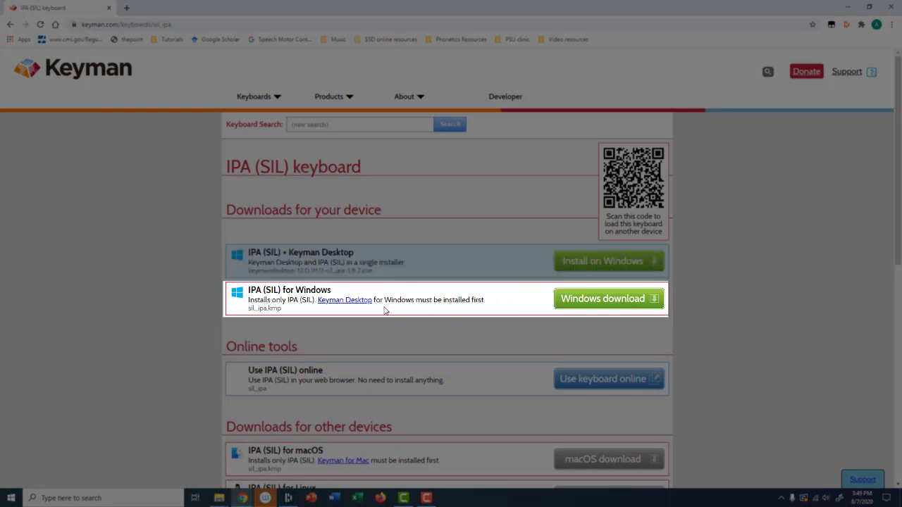
mouse_move(443, 266)
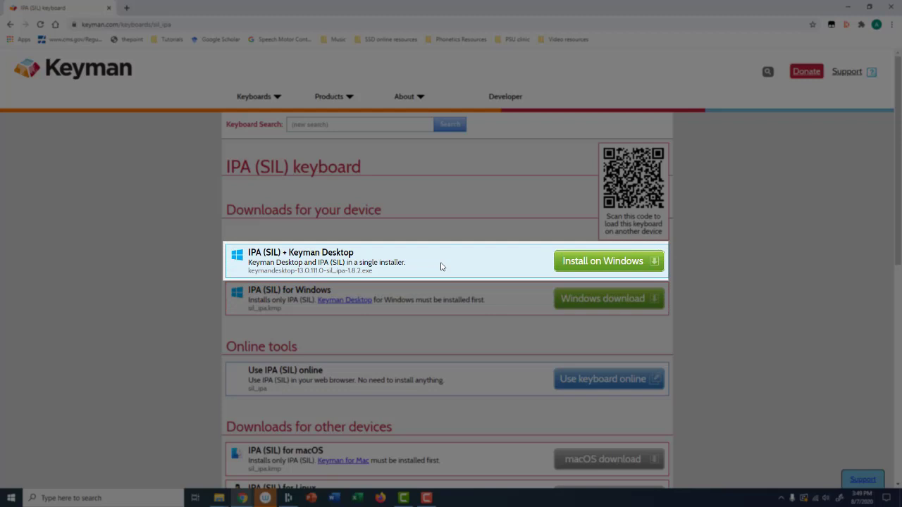
Download the Keyman Desktop with IPA (SIL) installer for Windows and run it
click(602, 260)
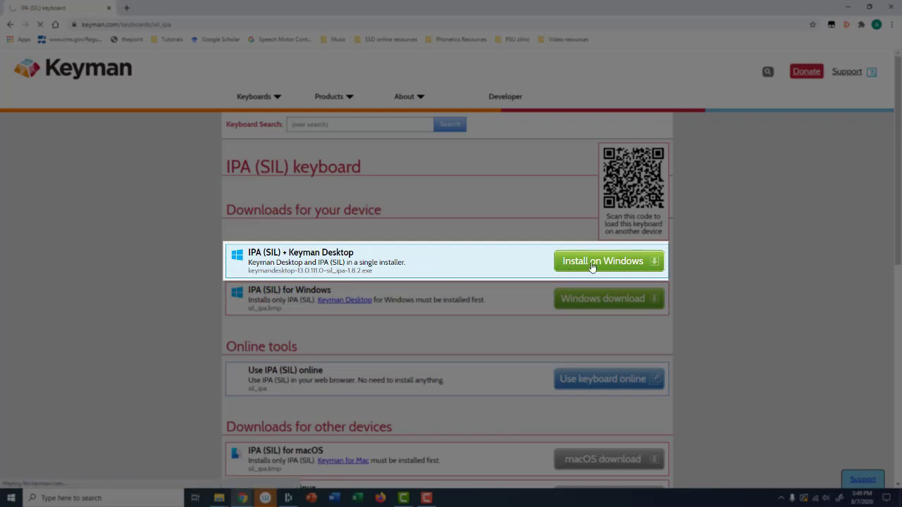
click(602, 261)
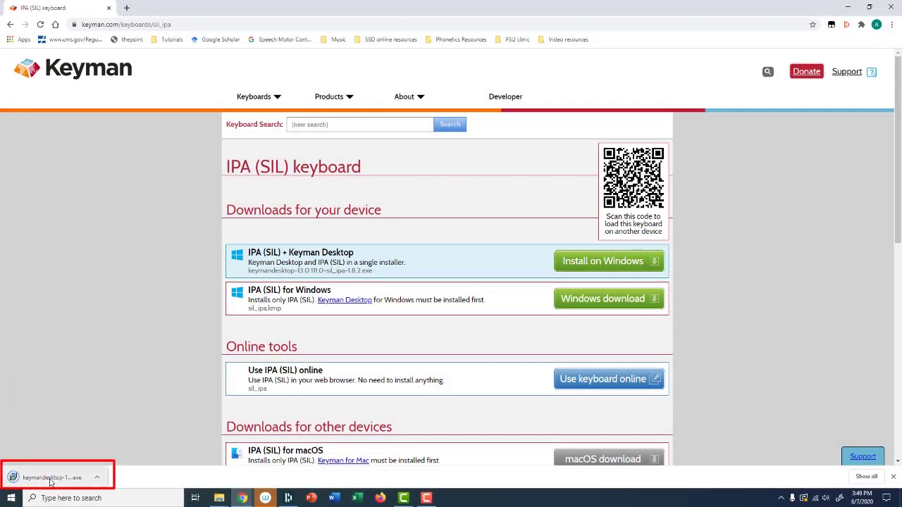
click(53, 477)
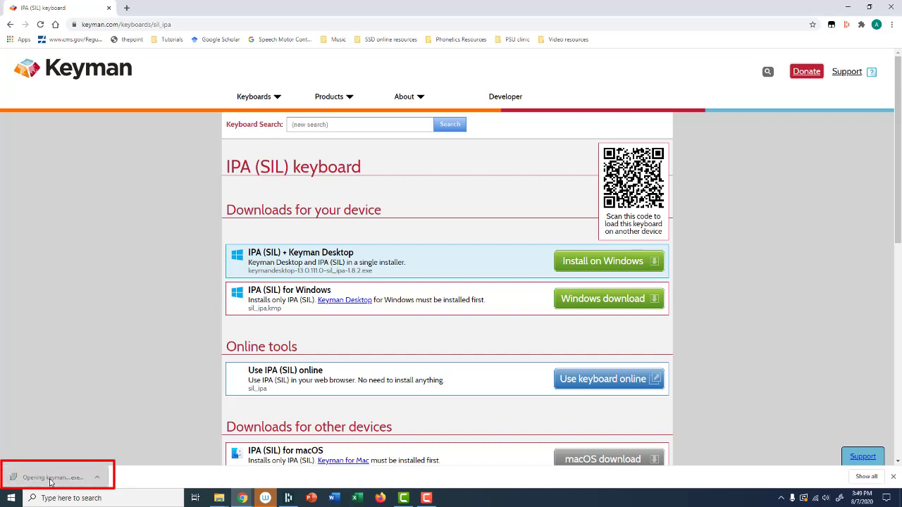
click(49, 477)
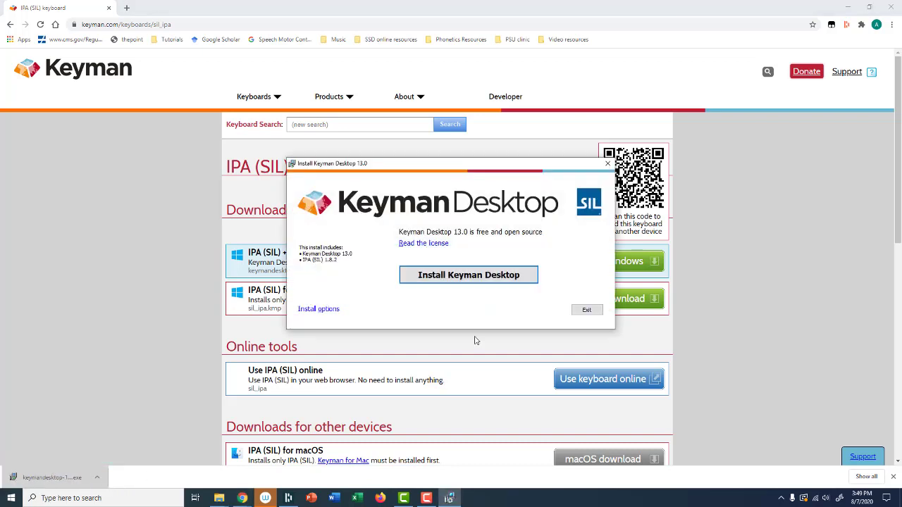
Install Keyman Desktop 13.0 with IPA (SIL), then start Keyman
click(467, 275)
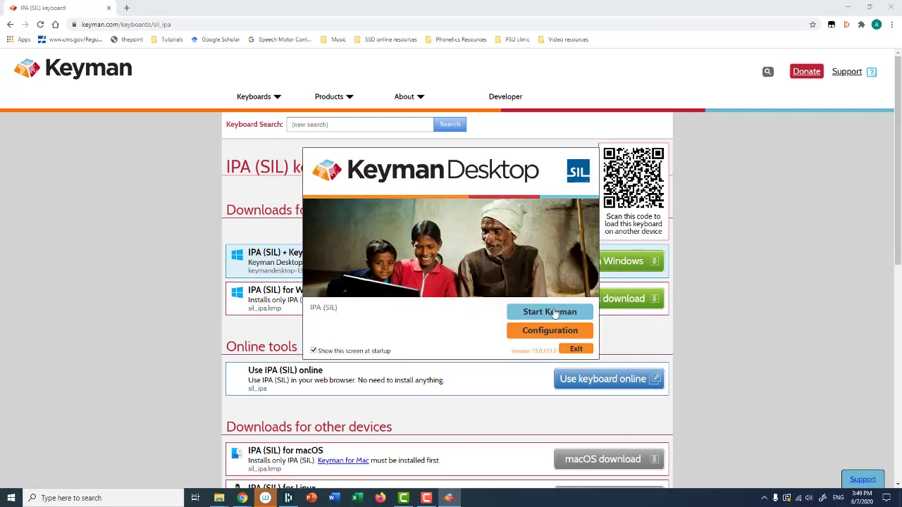
click(576, 348)
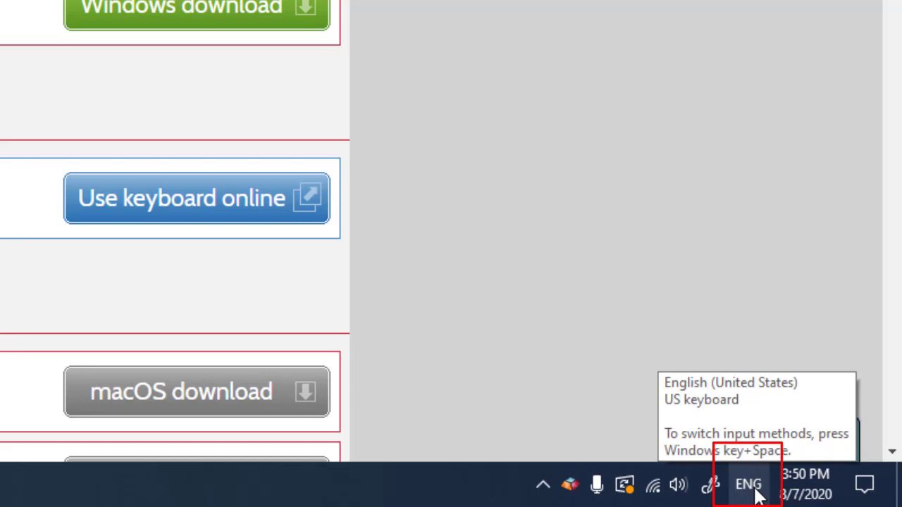
Select Undetermined (und-Latn) IPA (SIL) from the taskbar language list
click(748, 484)
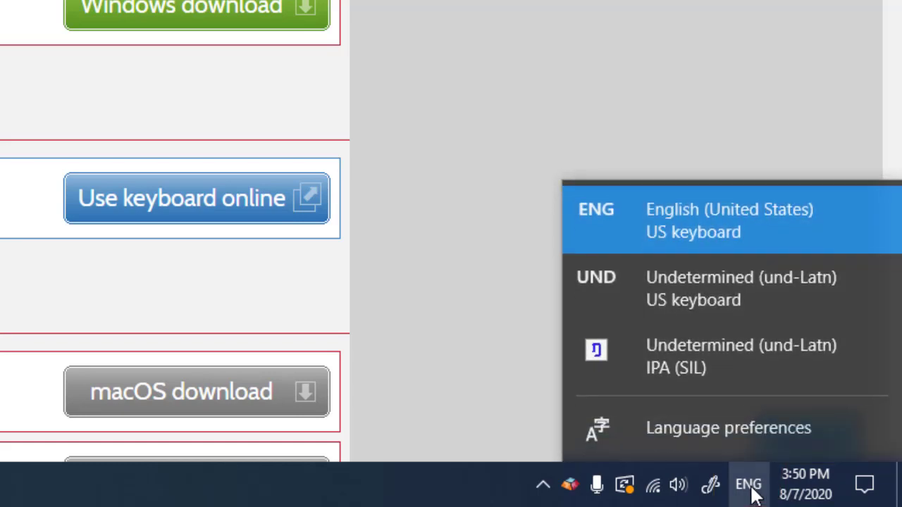
mouse_move(659, 232)
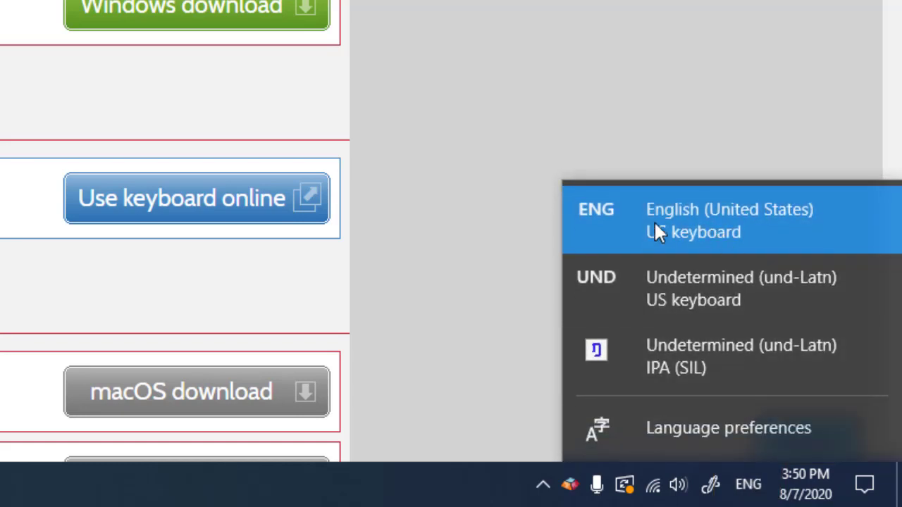
mouse_move(691, 356)
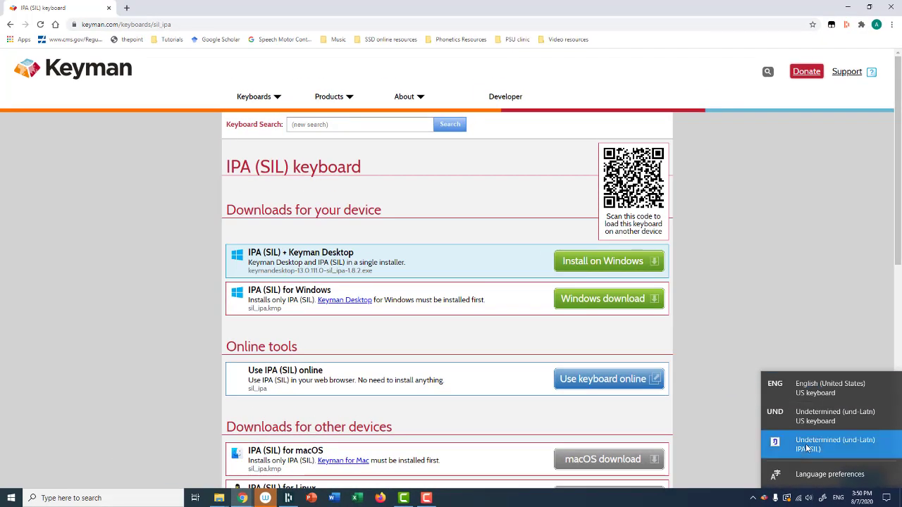
click(332, 499)
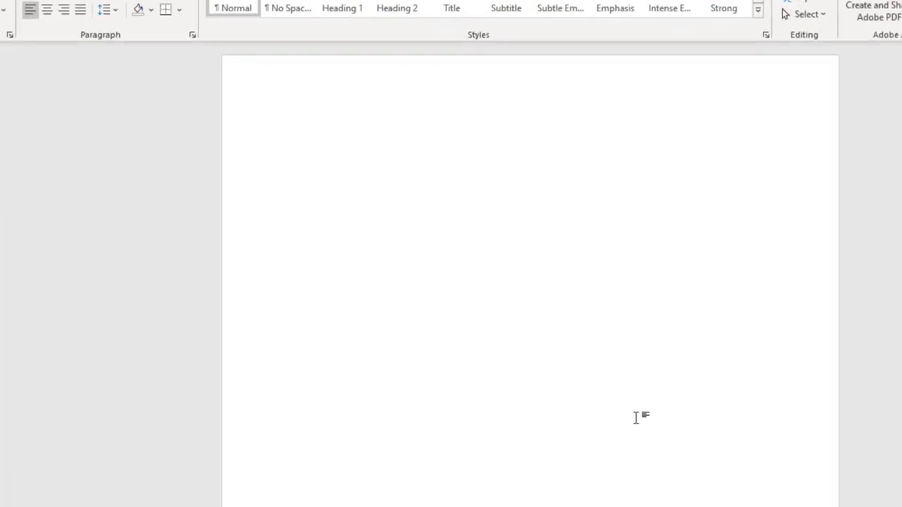
Type the IPA symbols [ɑ ð ə θ ʃ ʒ into the Word document
text([ɑ ð ə θ ʃ ʒ)
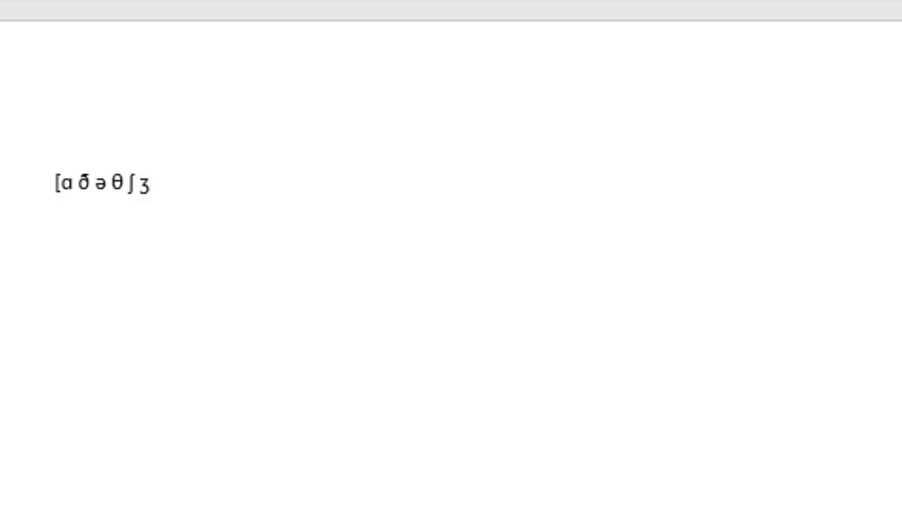
click(151, 183)
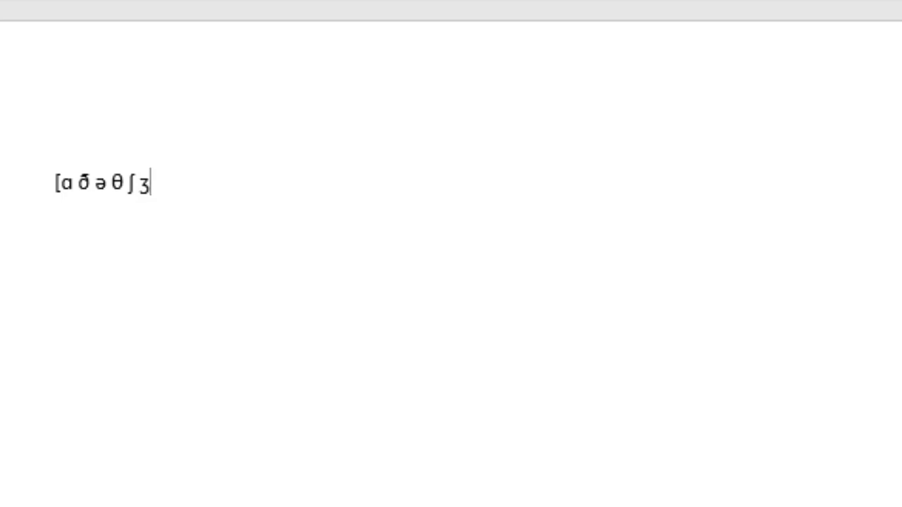